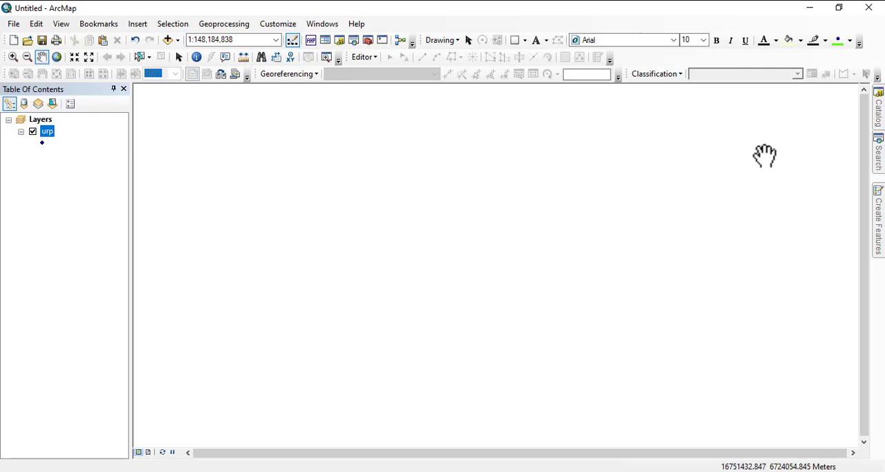
{"action": "mouse_move", "coordinate": [100, 227]}
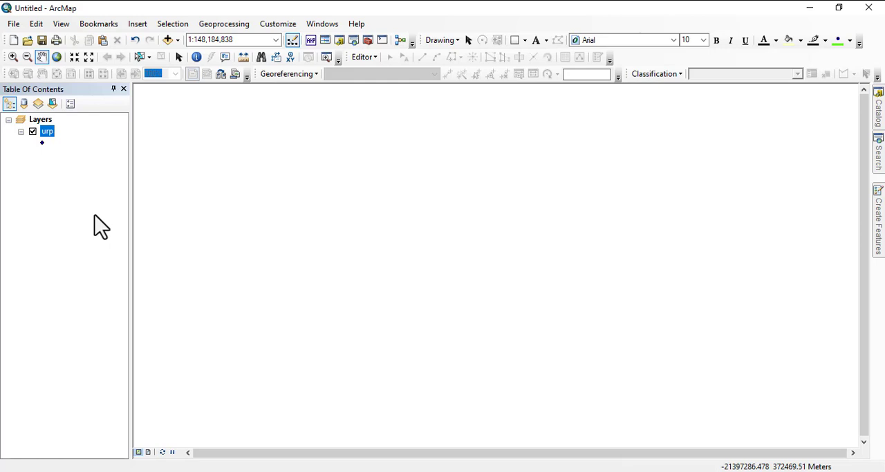
- Remove the urp layer from the map and browse Catalog to ABU.mdb's Environmental_Design dataset
{"action": "right_click", "coordinate": [46, 131]}
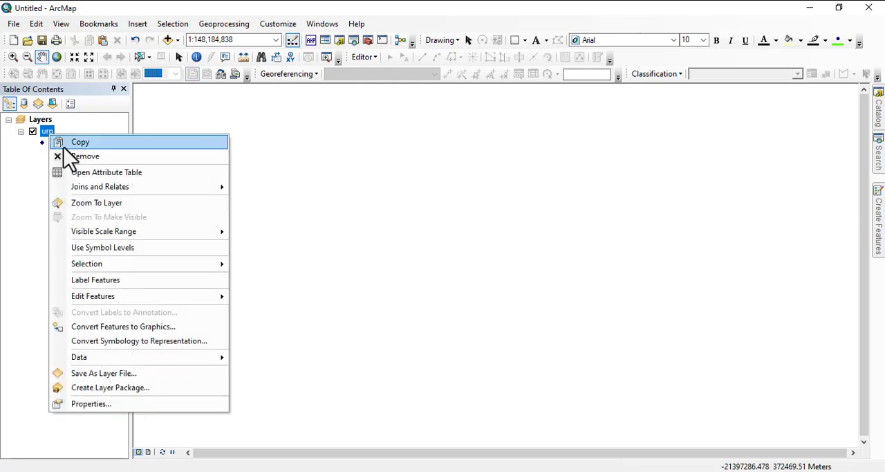
{"action": "left_click", "coordinate": [86, 156]}
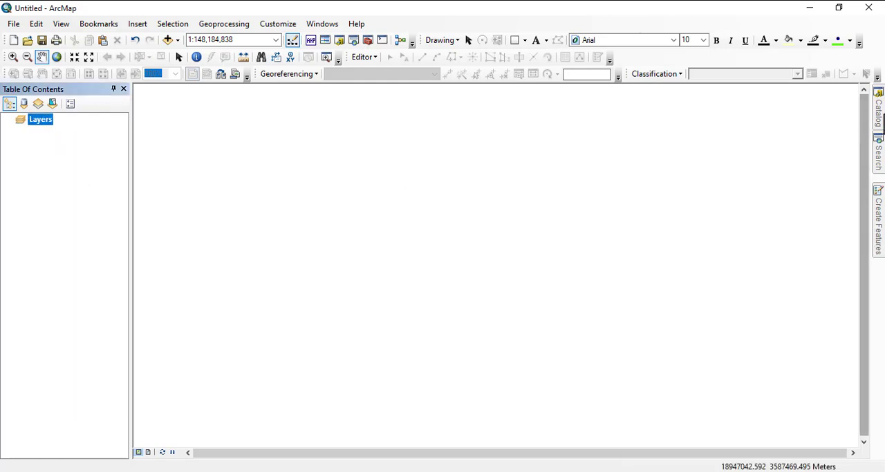
{"action": "left_click", "coordinate": [878, 111]}
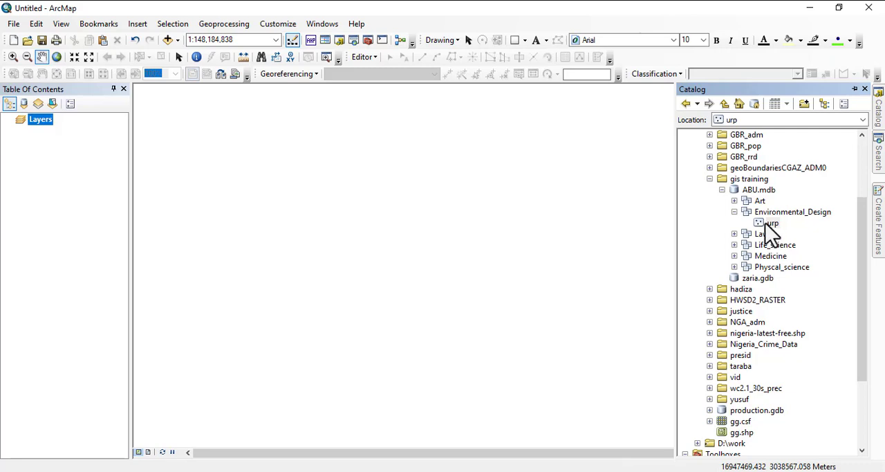
- Open Properties for the urp feature class from its Catalog context menu
{"action": "right_click", "coordinate": [768, 222]}
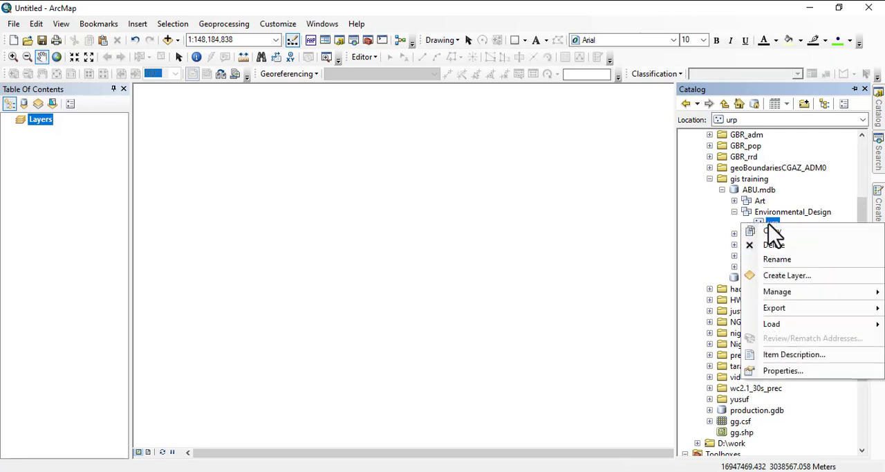
{"action": "mouse_move", "coordinate": [771, 230]}
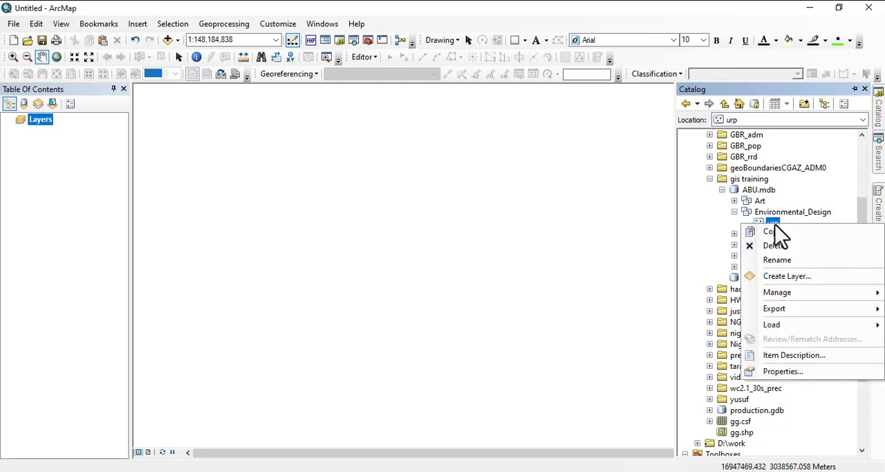
{"action": "mouse_move", "coordinate": [802, 378]}
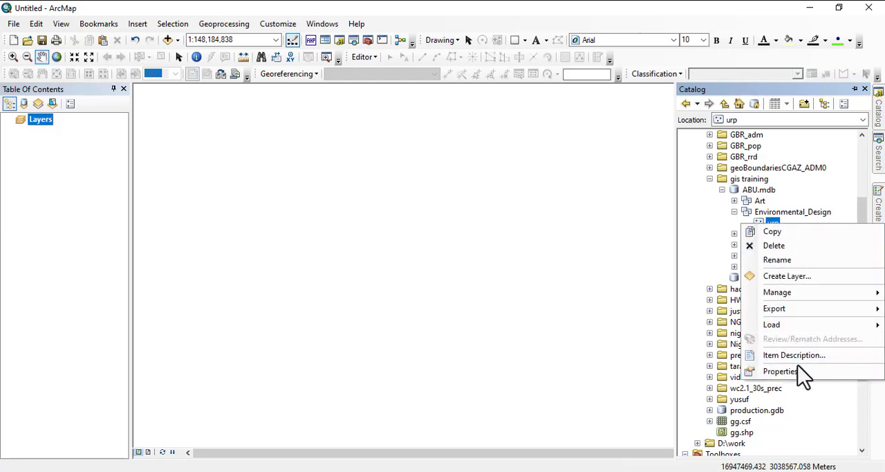
{"action": "left_click", "coordinate": [780, 371]}
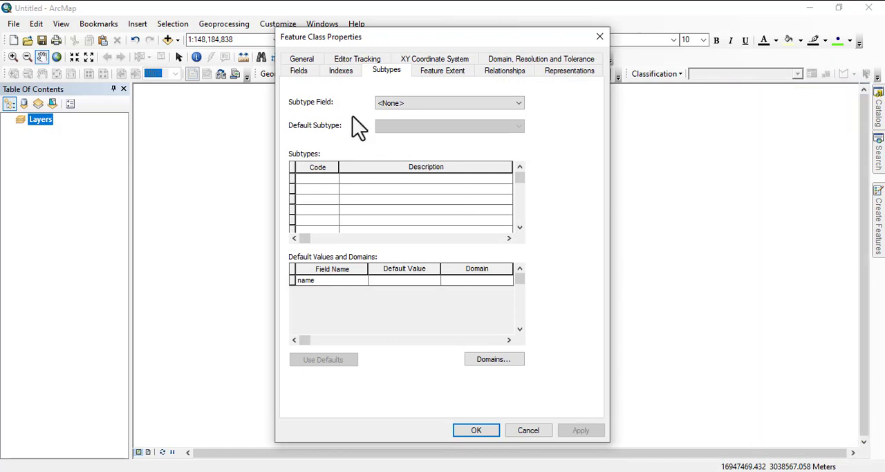
- On the Fields tab, add a new field 'level' with Short Integer data type
{"action": "left_click", "coordinate": [299, 70]}
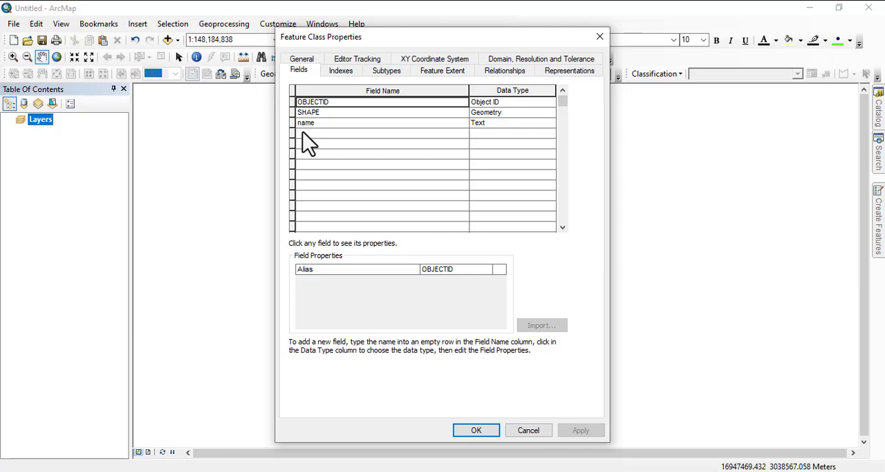
{"action": "left_click", "coordinate": [380, 133]}
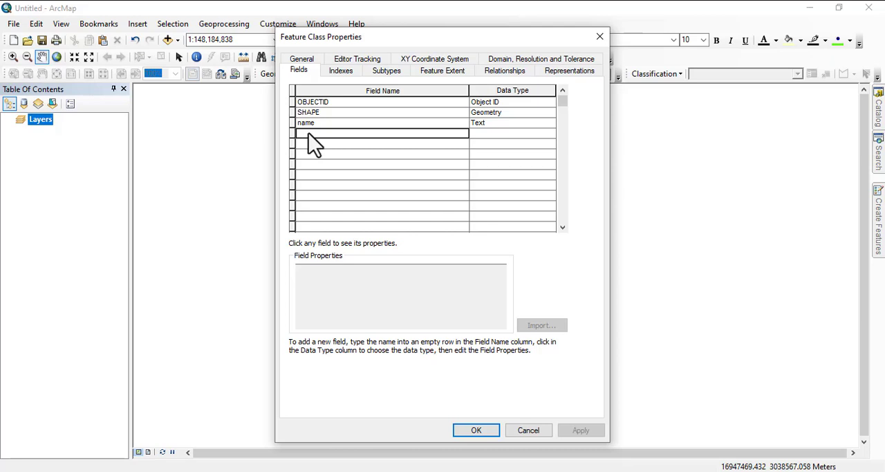
{"action": "left_click", "coordinate": [381, 132]}
{"action": "type", "text": "level"}
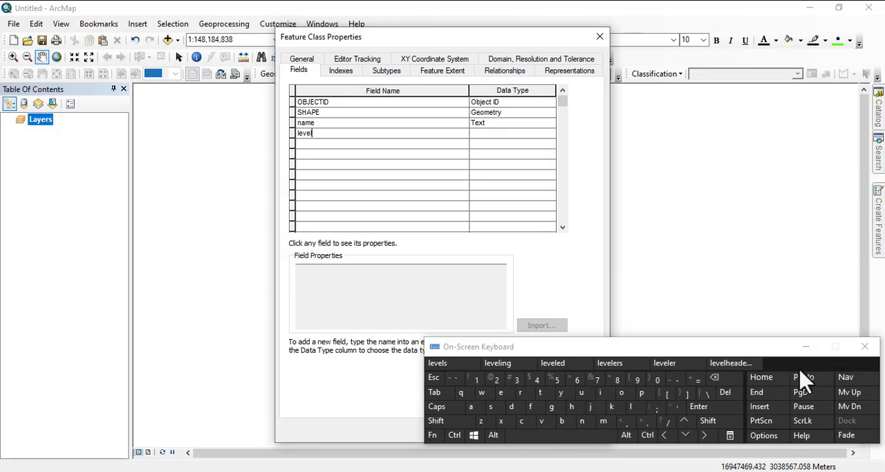
{"action": "left_click", "coordinate": [864, 346]}
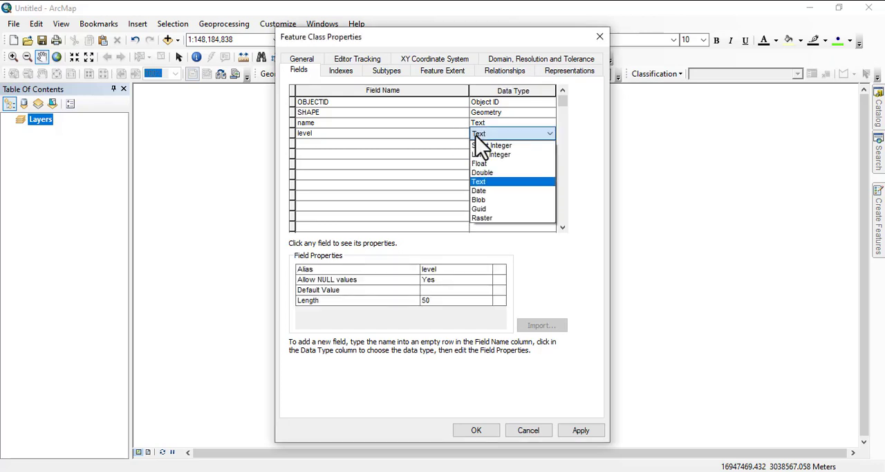
{"action": "left_click", "coordinate": [491, 145]}
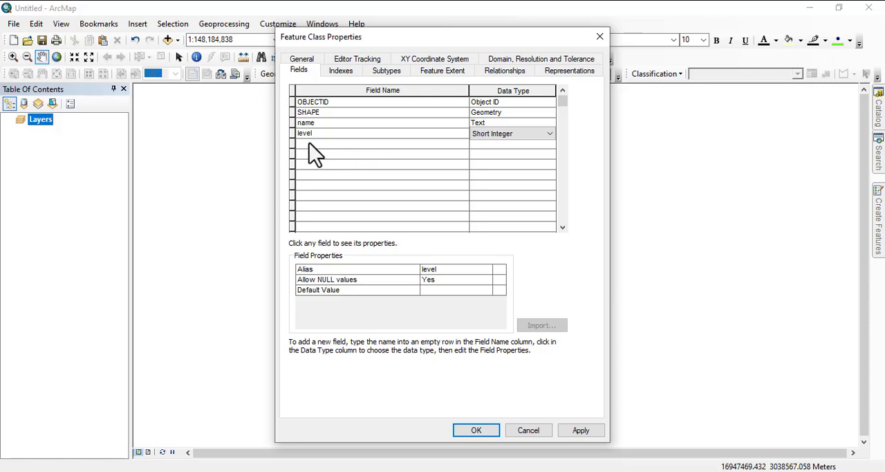
{"action": "left_click", "coordinate": [380, 144]}
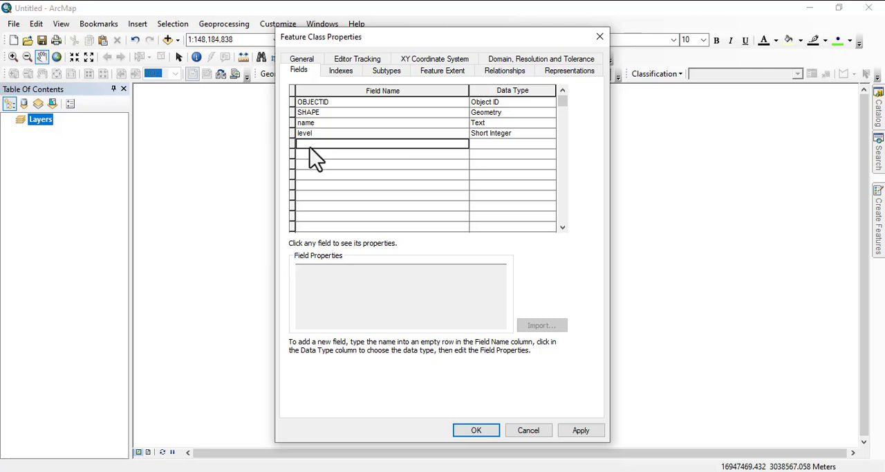
{"action": "mouse_move", "coordinate": [494, 146]}
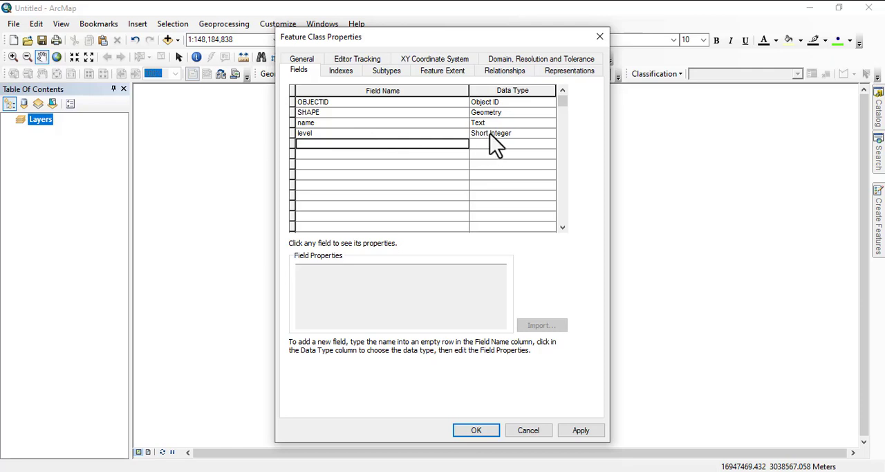
{"action": "mouse_move", "coordinate": [546, 449]}
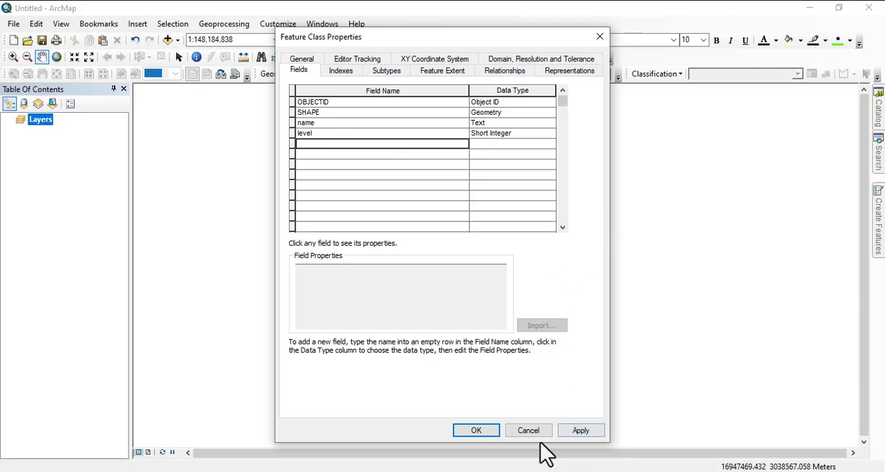
- Apply the field, accept renaming it to 'level_', and dismiss the rename failure message
{"action": "left_click", "coordinate": [475, 430]}
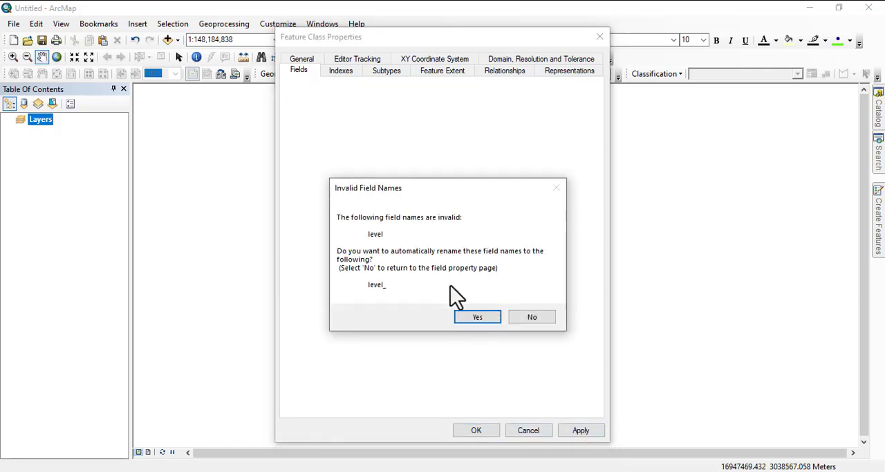
{"action": "left_click", "coordinate": [477, 316]}
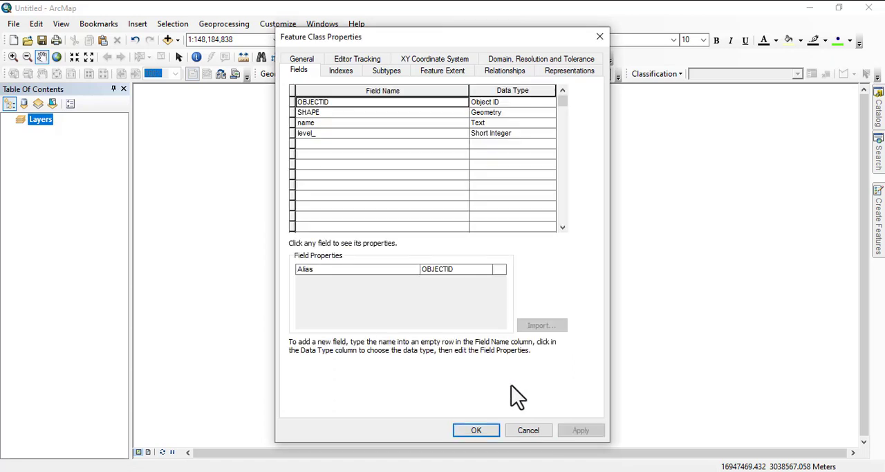
{"action": "left_click", "coordinate": [306, 133]}
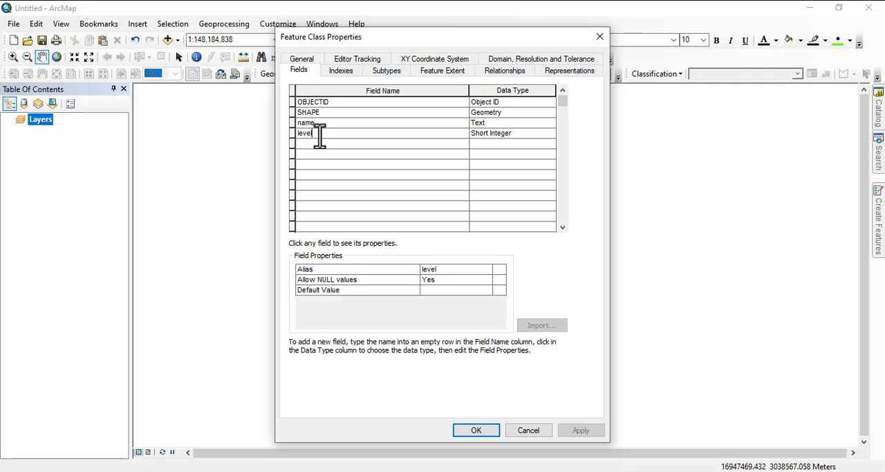
{"action": "left_click", "coordinate": [580, 430]}
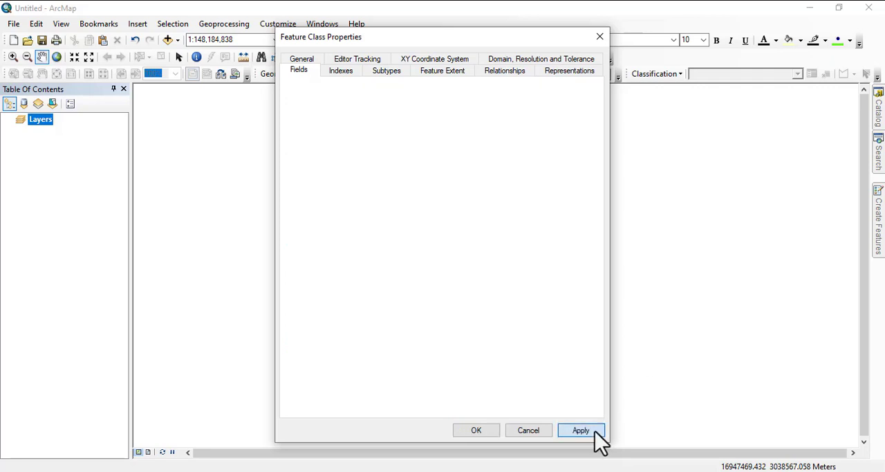
{"action": "left_click", "coordinate": [580, 429]}
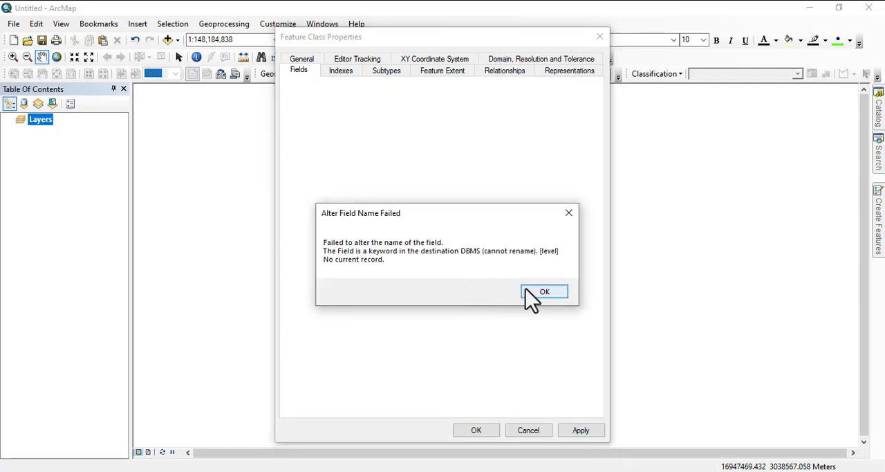
{"action": "left_click", "coordinate": [544, 291]}
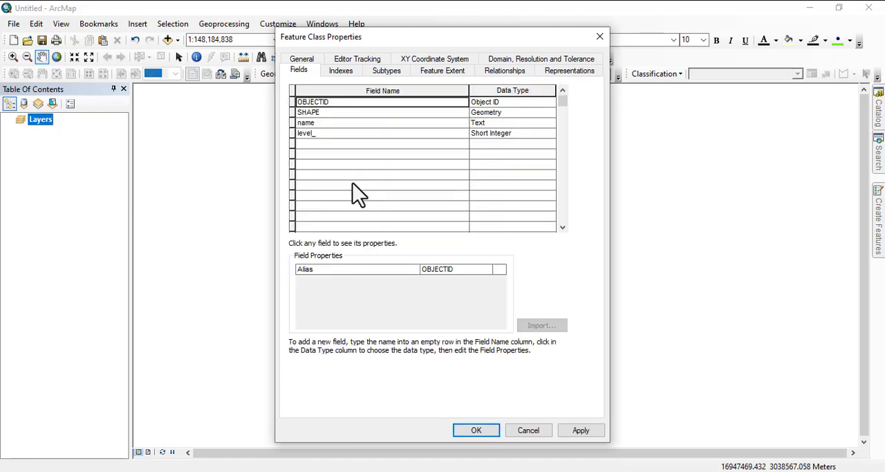
{"action": "mouse_move", "coordinate": [502, 303]}
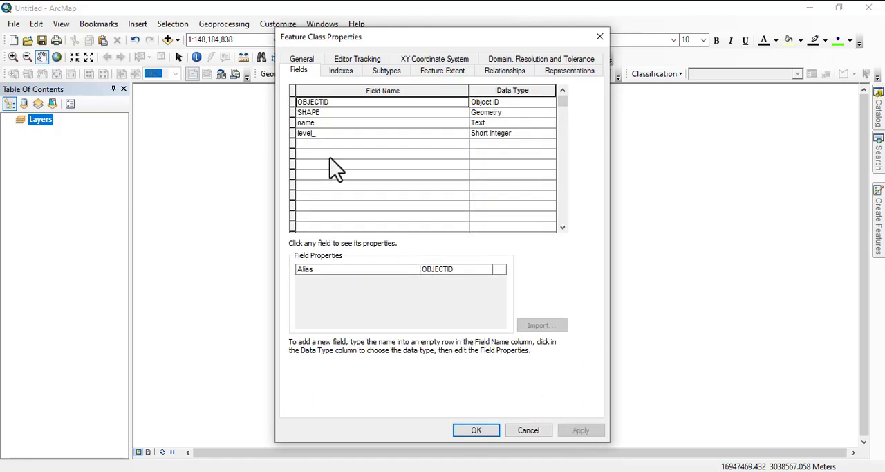
{"action": "mouse_move", "coordinate": [325, 151]}
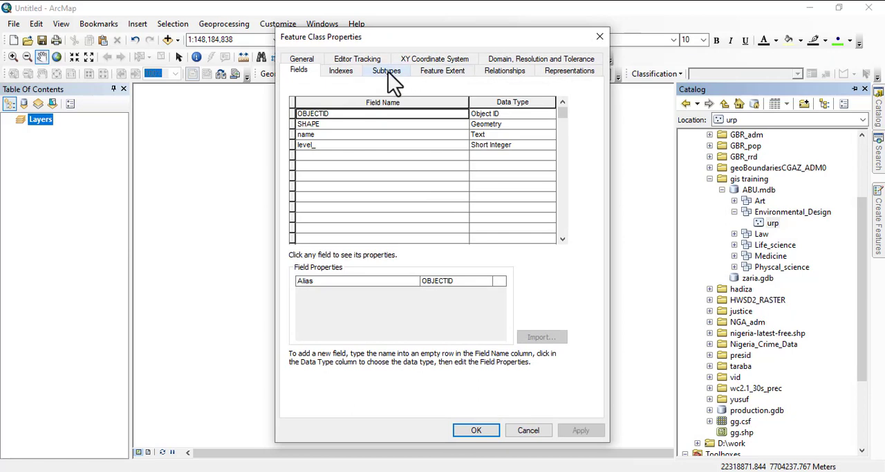
- Set level_ as the subtype field and enter subtype codes 2, 5, 7, 8 and 9
{"action": "left_click", "coordinate": [386, 70]}
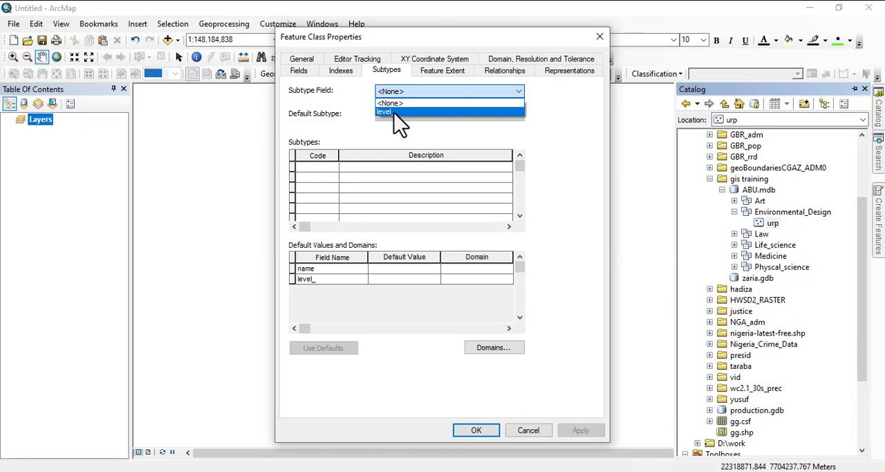
{"action": "left_click", "coordinate": [384, 112]}
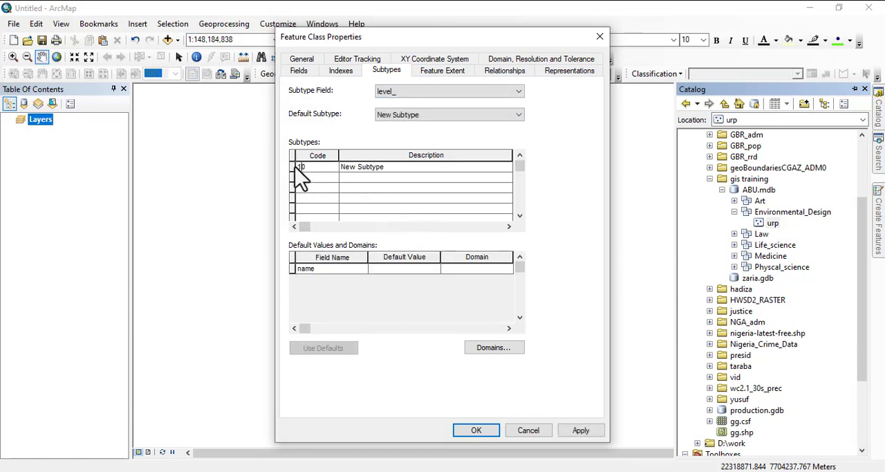
{"action": "double_click", "coordinate": [302, 167]}
{"action": "type", "text": "1"}
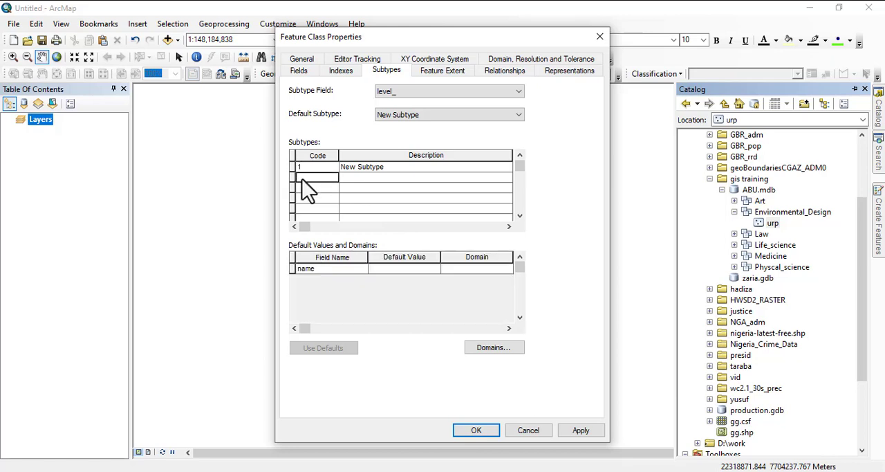
{"action": "type", "text": "2"}
{"action": "left_click", "coordinate": [317, 186]}
{"action": "type", "text": "3"}
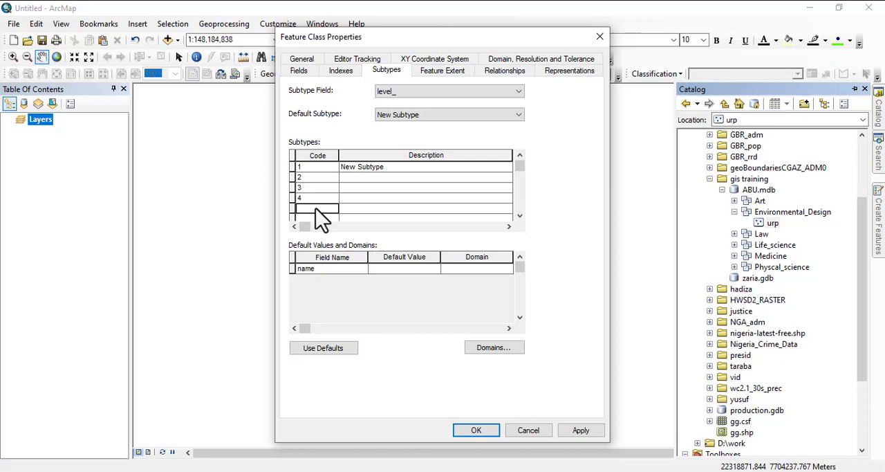
{"action": "type", "text": "5"}
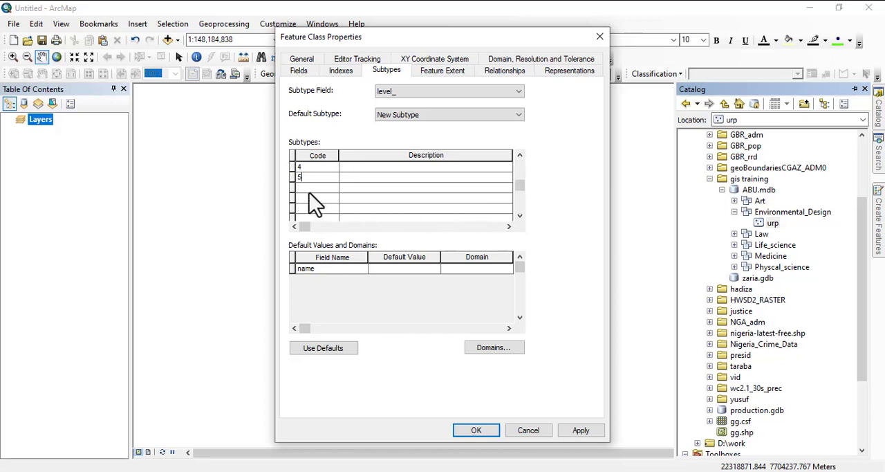
{"action": "type", "text": "7"}
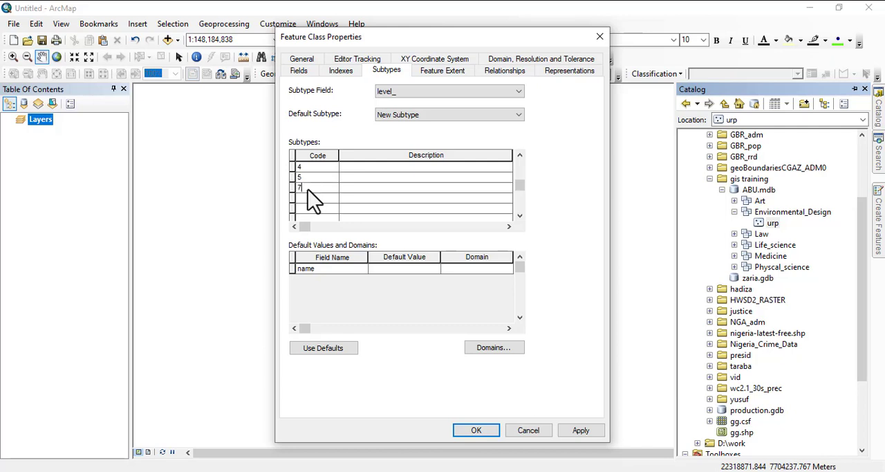
{"action": "left_click", "coordinate": [318, 197]}
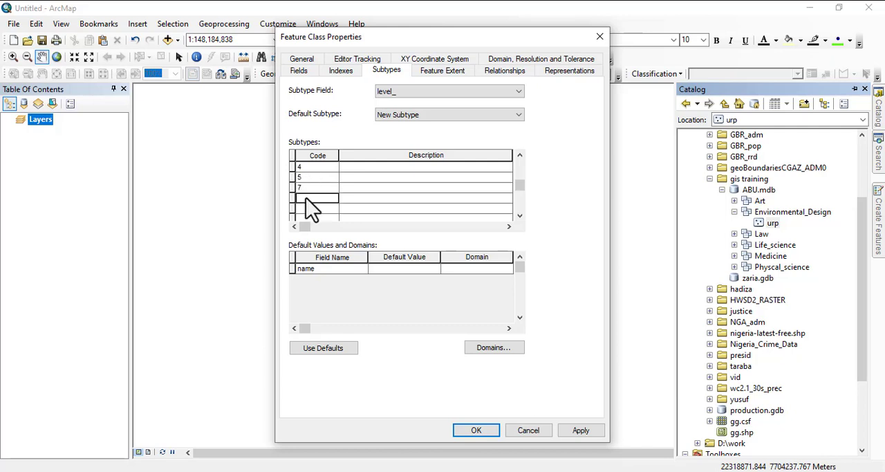
{"action": "type", "text": "8"}
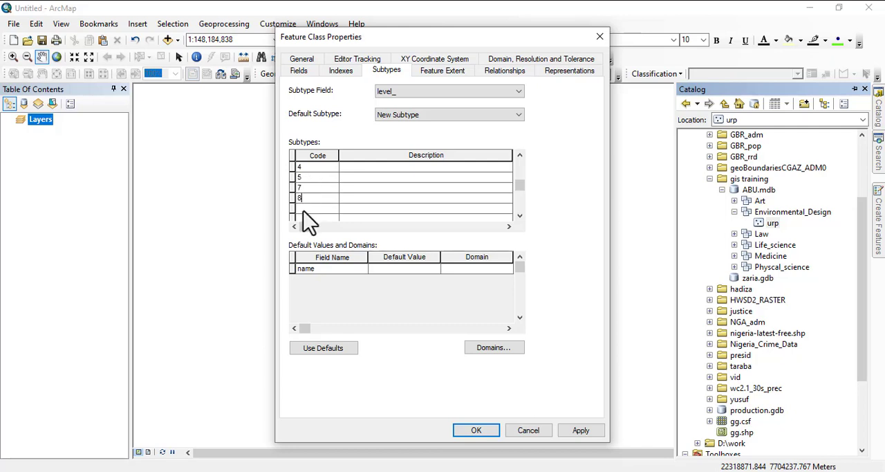
{"action": "left_click", "coordinate": [317, 208]}
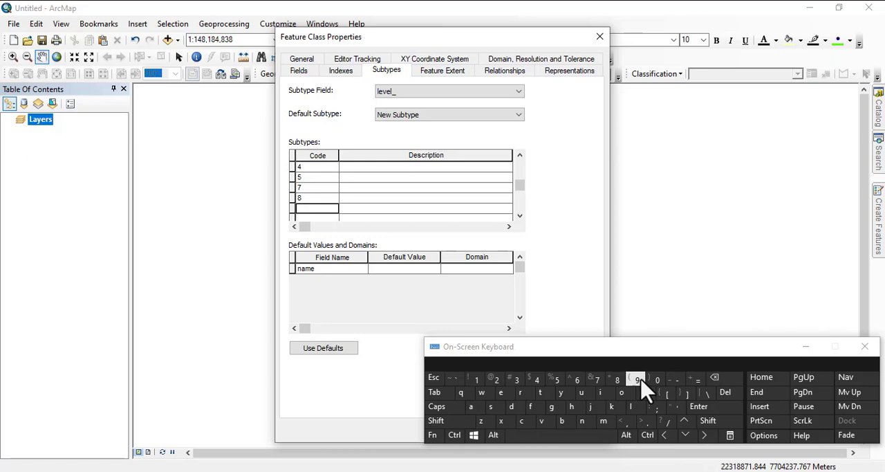
{"action": "left_click", "coordinate": [635, 379]}
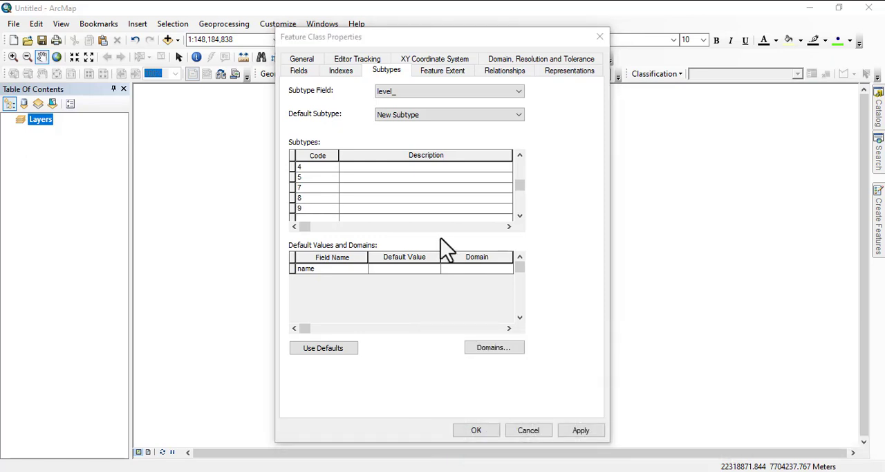
{"action": "mouse_move", "coordinate": [436, 222]}
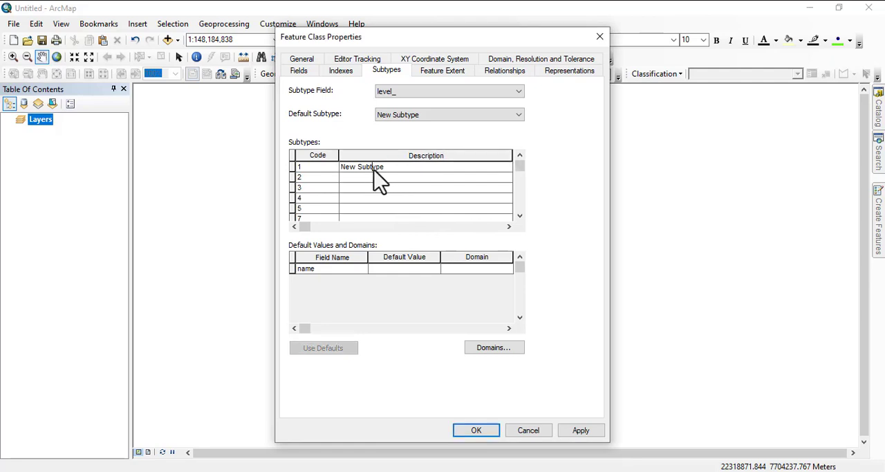
- Type subtype descriptions 100, 200, 300, 700, 800 and start code 9's description
{"action": "type", "text": "1"}
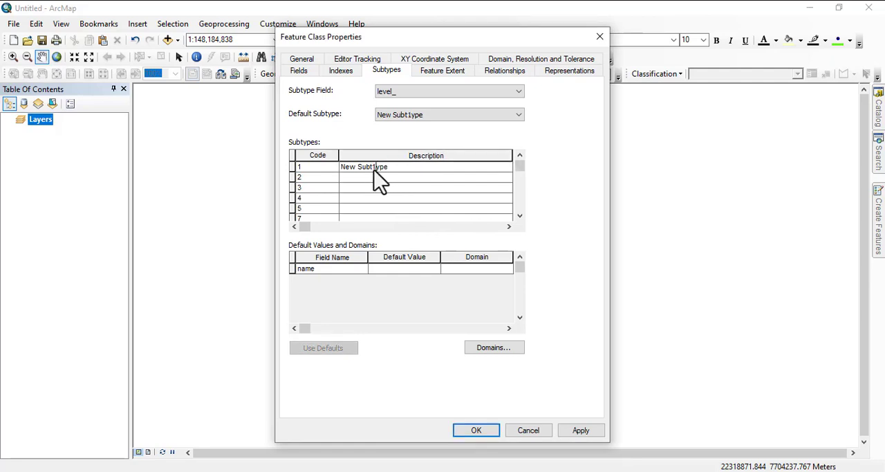
{"action": "type", "text": "1"}
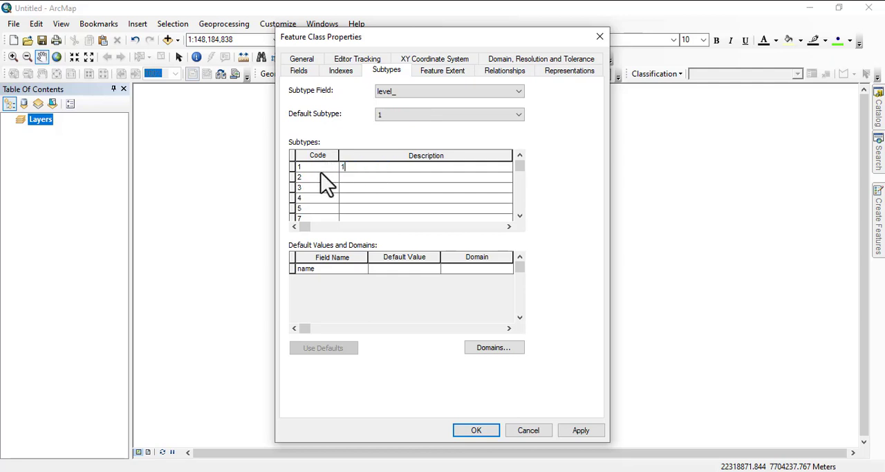
{"action": "type", "text": "00"}
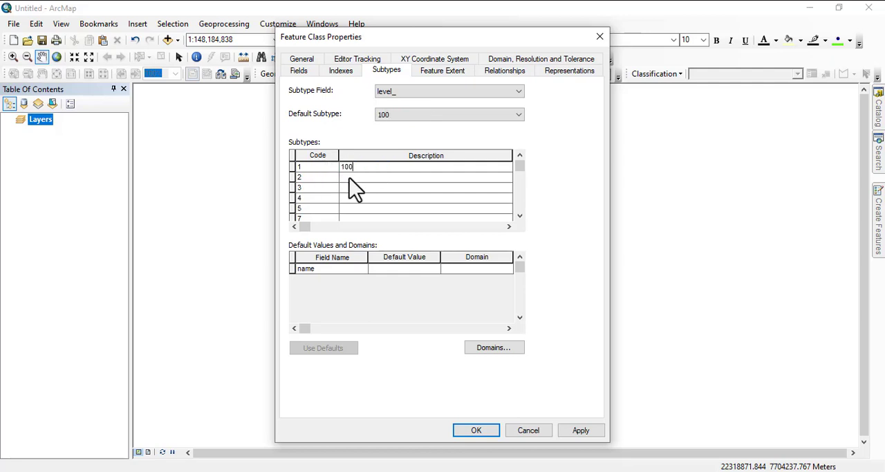
{"action": "type", "text": "200"}
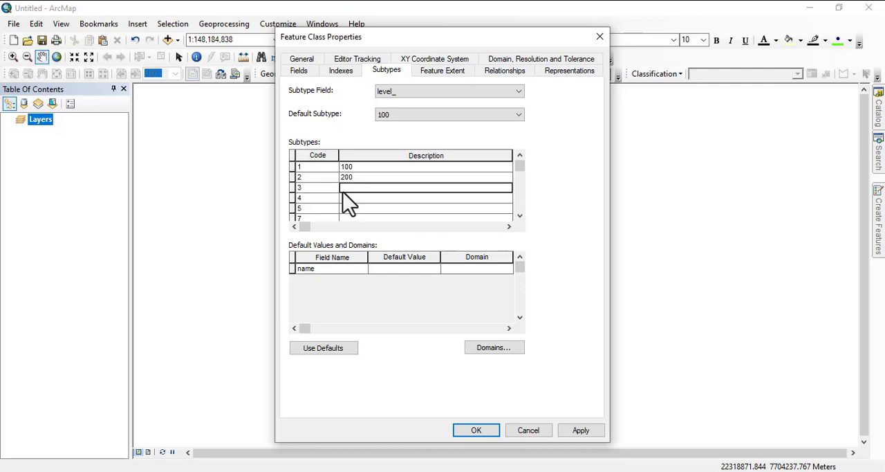
{"action": "type", "text": "300"}
{"action": "left_click", "coordinate": [425, 198]}
{"action": "type", "text": "400"}
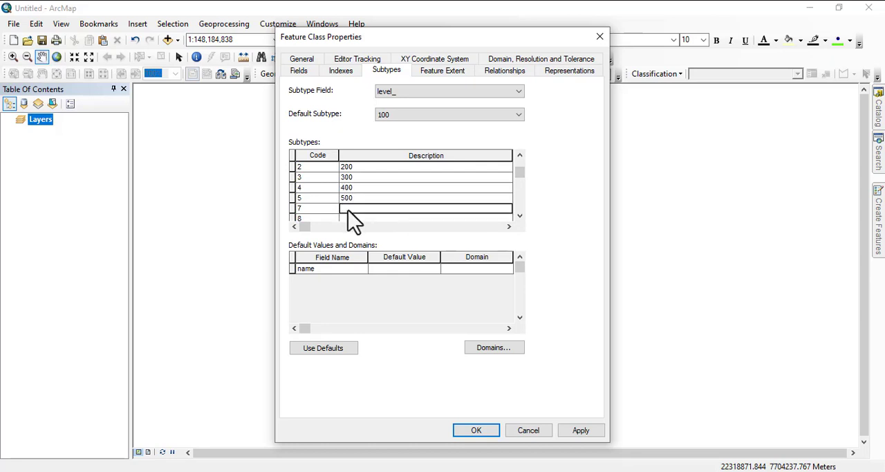
{"action": "type", "text": "700"}
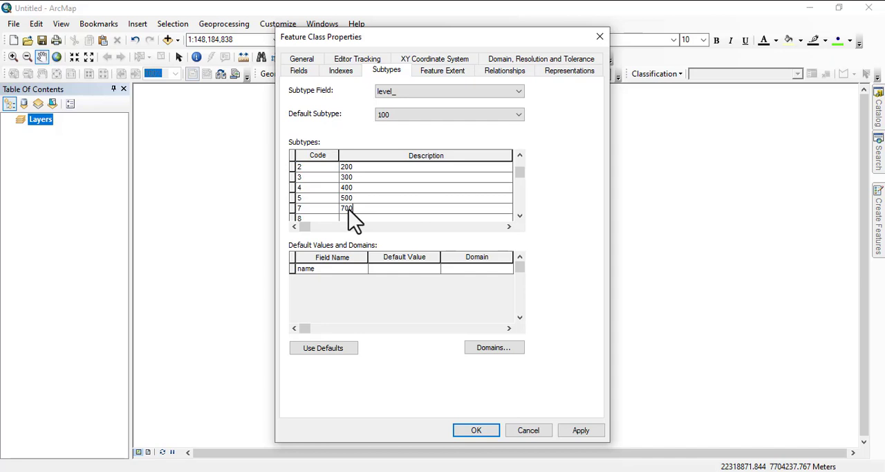
{"action": "left_click", "coordinate": [520, 216]}
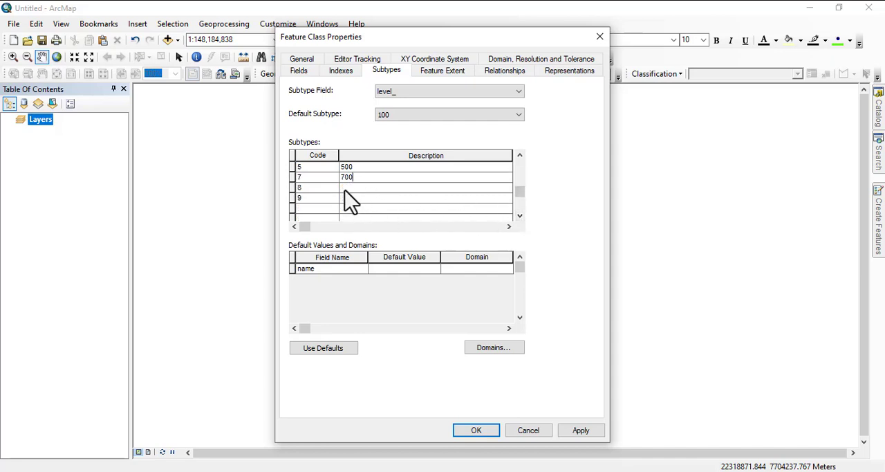
{"action": "type", "text": "8"}
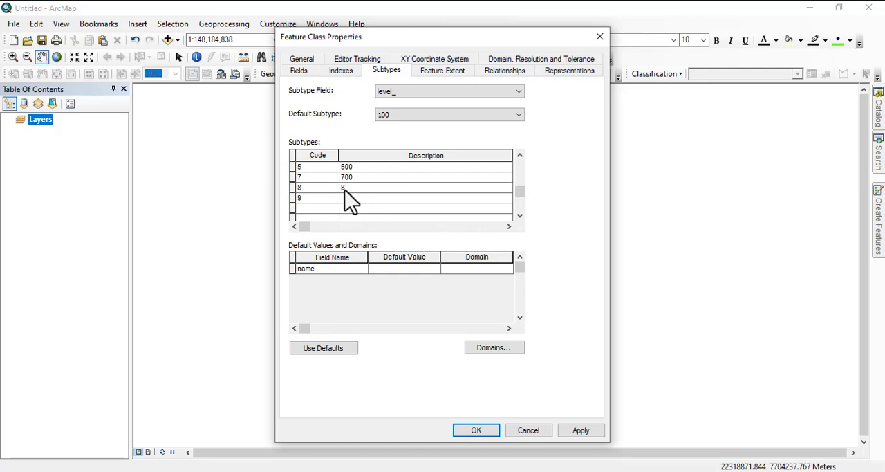
{"action": "type", "text": "800"}
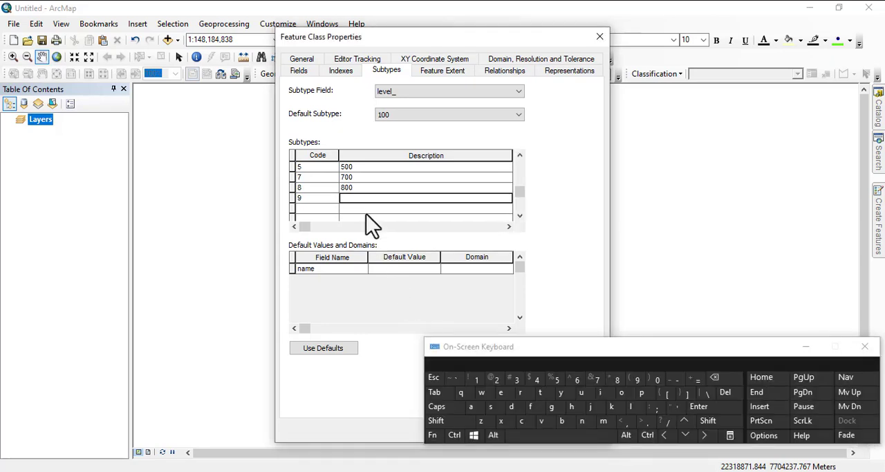
{"action": "left_click", "coordinate": [637, 379]}
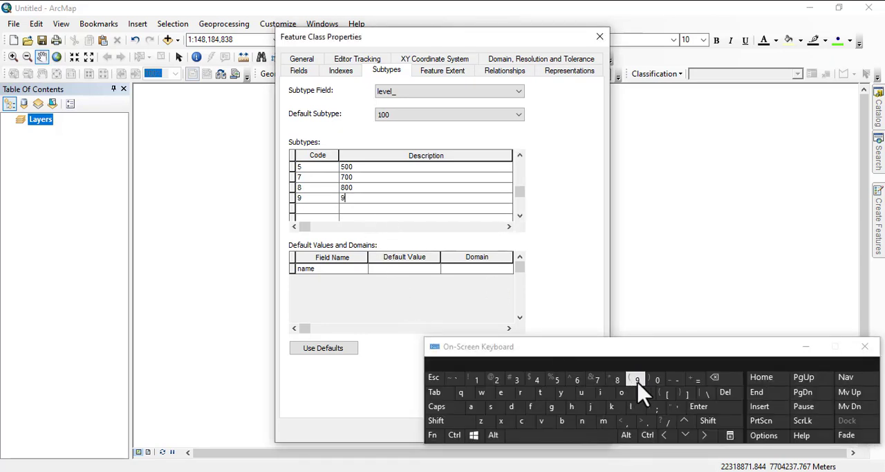
{"action": "left_click", "coordinate": [656, 379]}
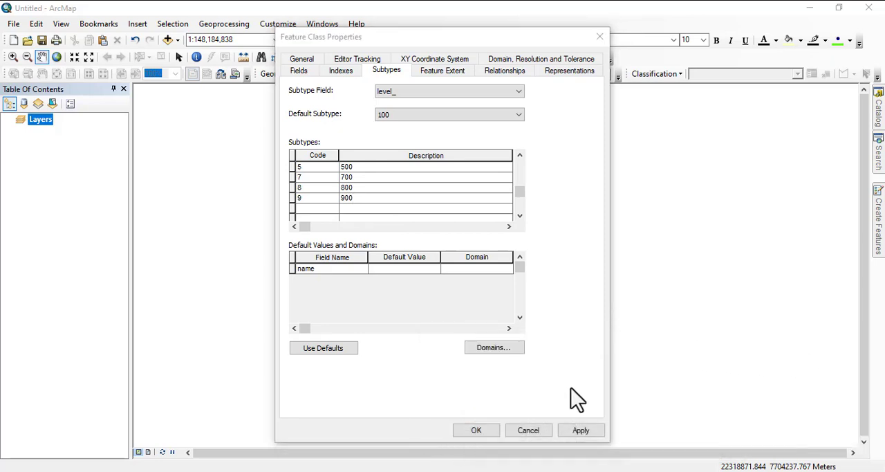
- Apply the level_ subtypes, check the empty workspace Domains list, and close it
{"action": "left_click", "coordinate": [580, 429]}
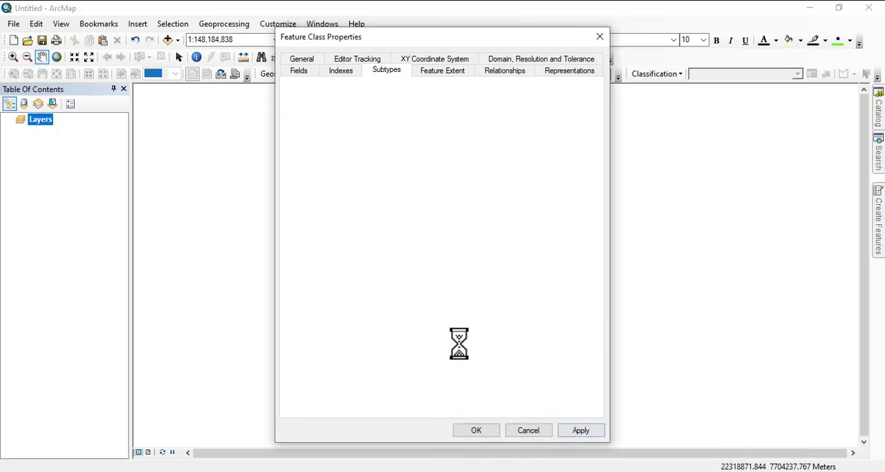
{"action": "left_click", "coordinate": [386, 69]}
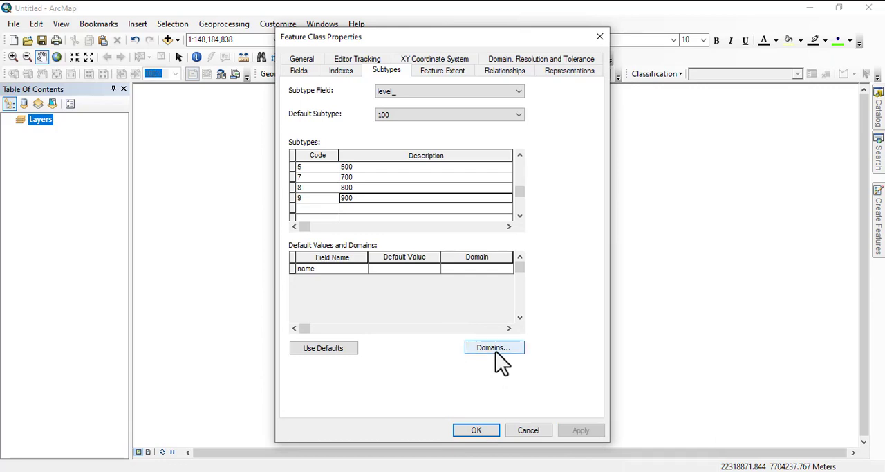
{"action": "left_click", "coordinate": [492, 347]}
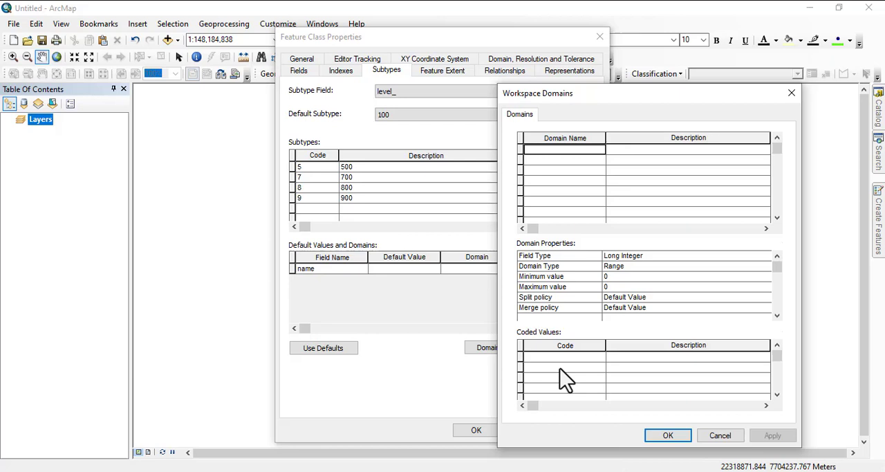
{"action": "mouse_move", "coordinate": [540, 227]}
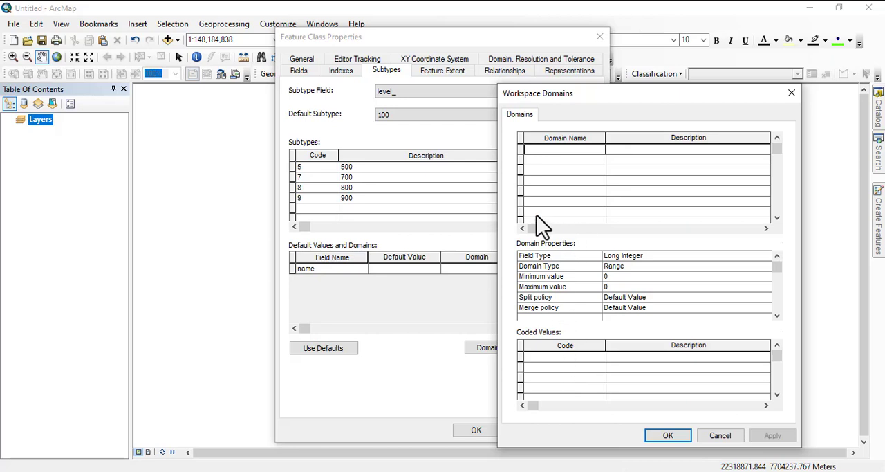
{"action": "left_click", "coordinate": [666, 435]}
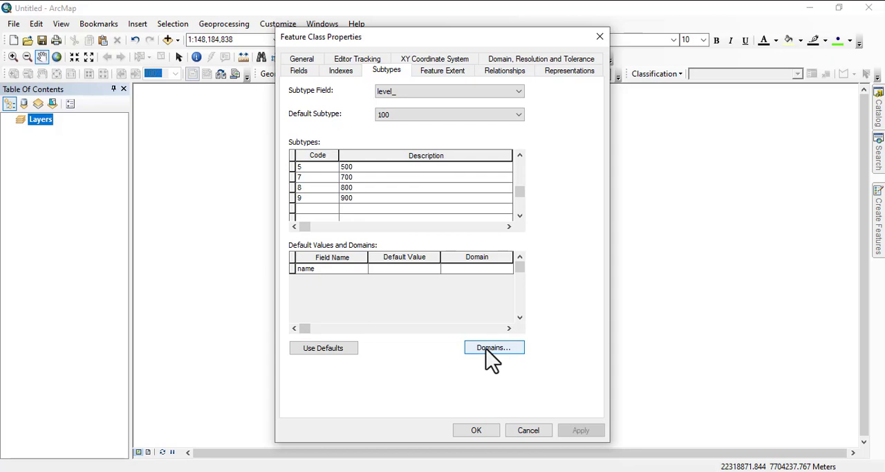
{"action": "mouse_move", "coordinate": [452, 421]}
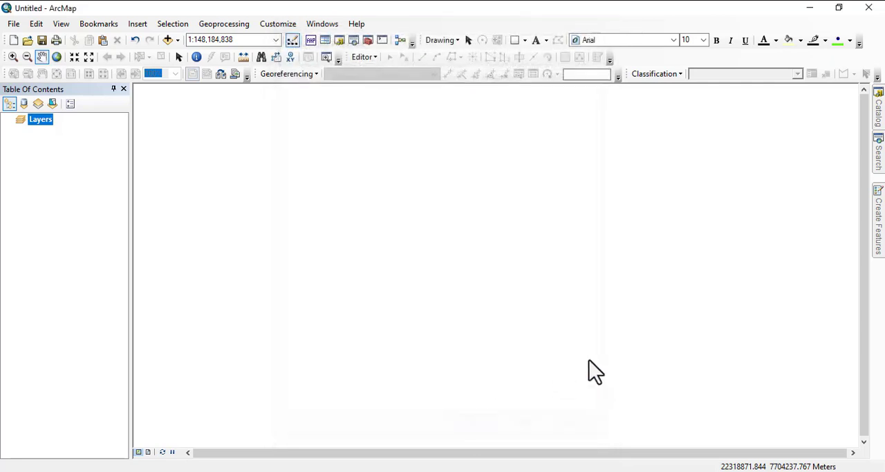
- Add the urp feature class from Catalog back into the map, drawn by level_ 100–900
{"action": "left_click", "coordinate": [878, 125]}
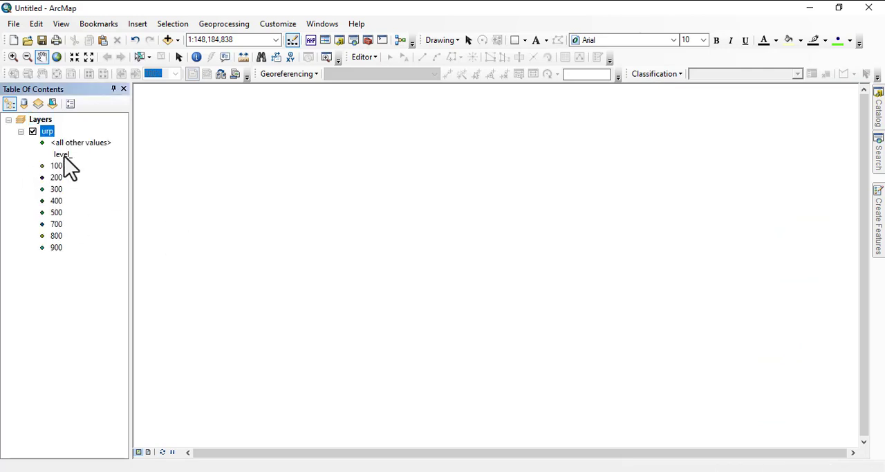
{"action": "mouse_move", "coordinate": [67, 272]}
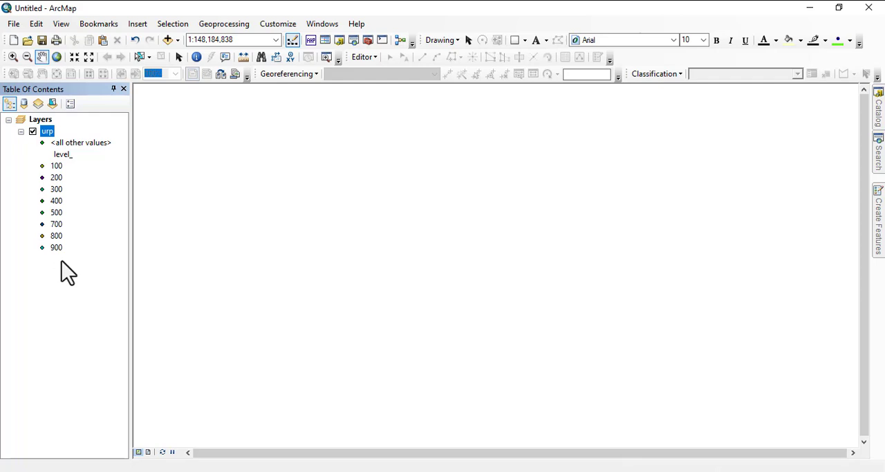
{"action": "mouse_move", "coordinate": [102, 270]}
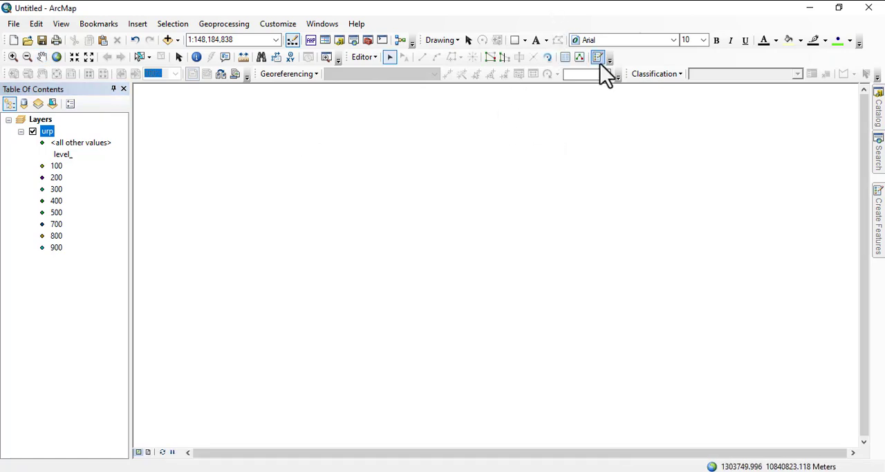
{"action": "mouse_move", "coordinate": [566, 57]}
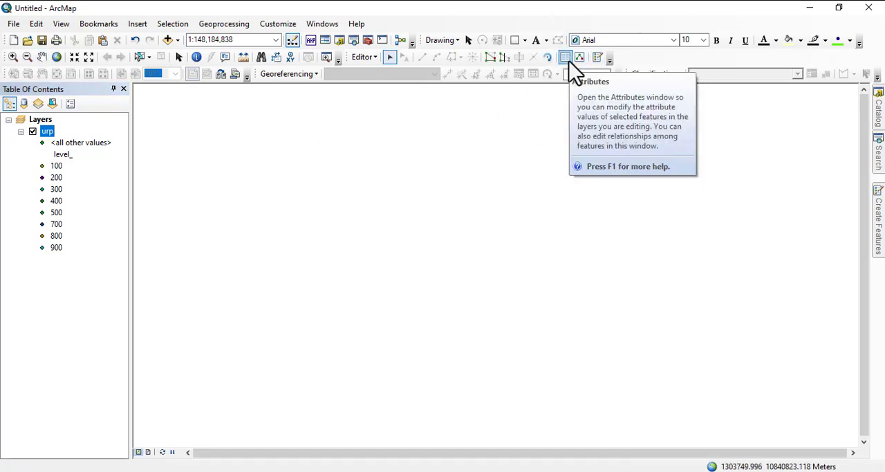
- Open Create Features to show urp's templates for levels 100 through 900
{"action": "left_click", "coordinate": [566, 58]}
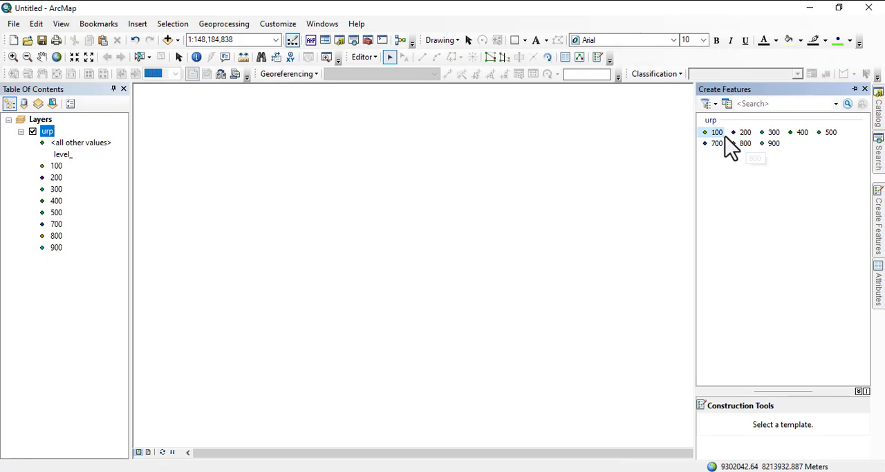
{"action": "mouse_move", "coordinate": [826, 152]}
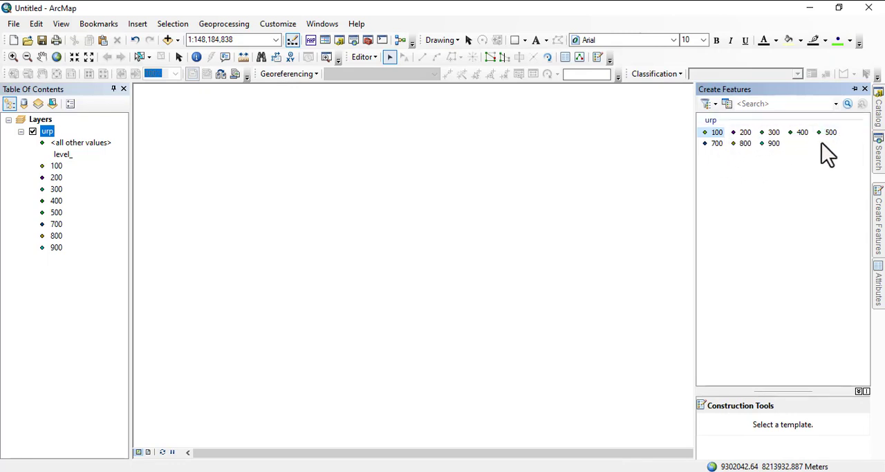
{"action": "mouse_move", "coordinate": [346, 200]}
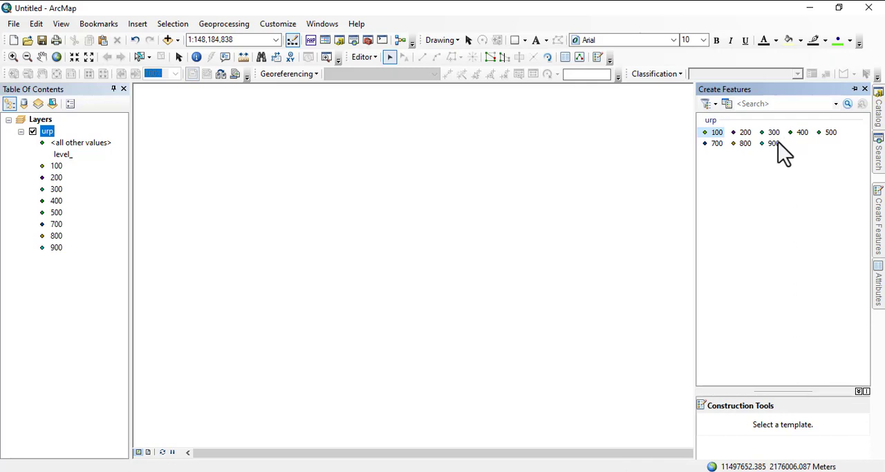
{"action": "mouse_move", "coordinate": [396, 181]}
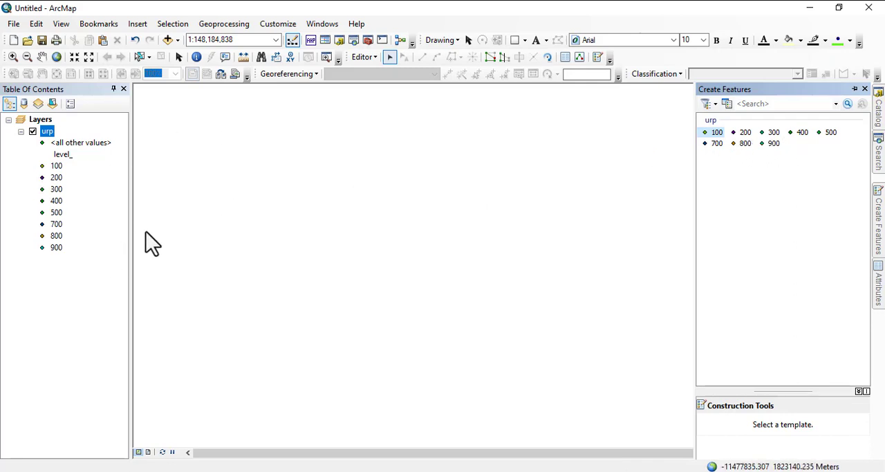
{"action": "mouse_move", "coordinate": [577, 305]}
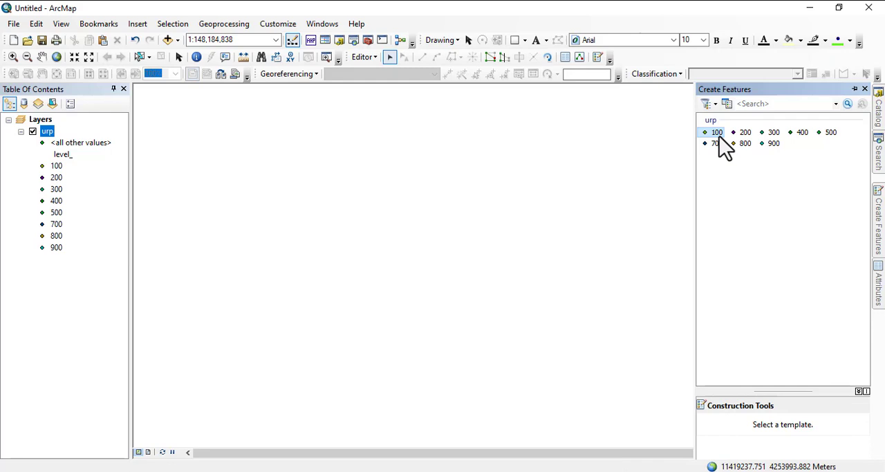
{"action": "mouse_move", "coordinate": [733, 148]}
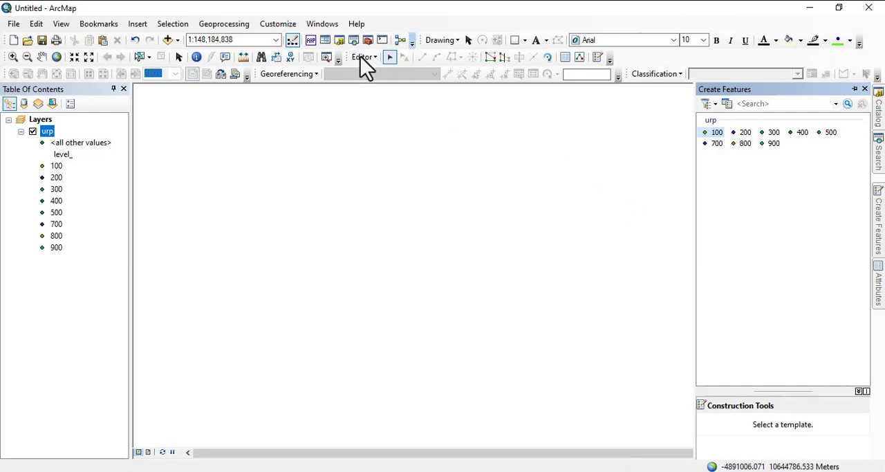
{"action": "mouse_move", "coordinate": [422, 148]}
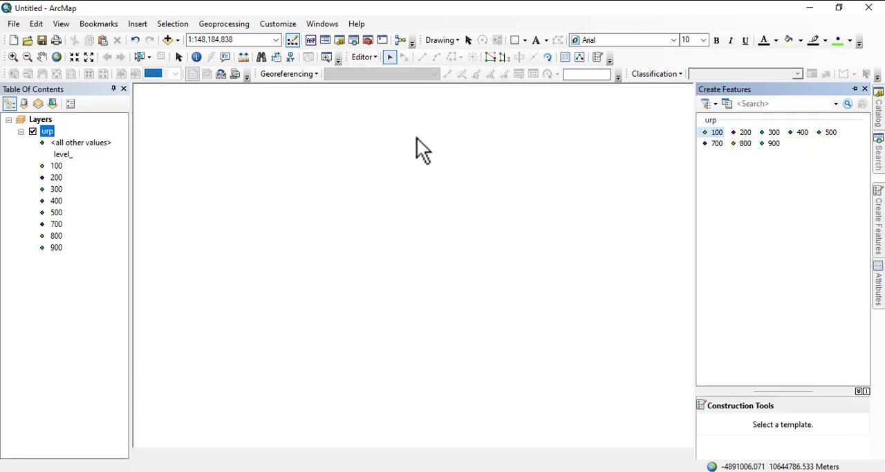